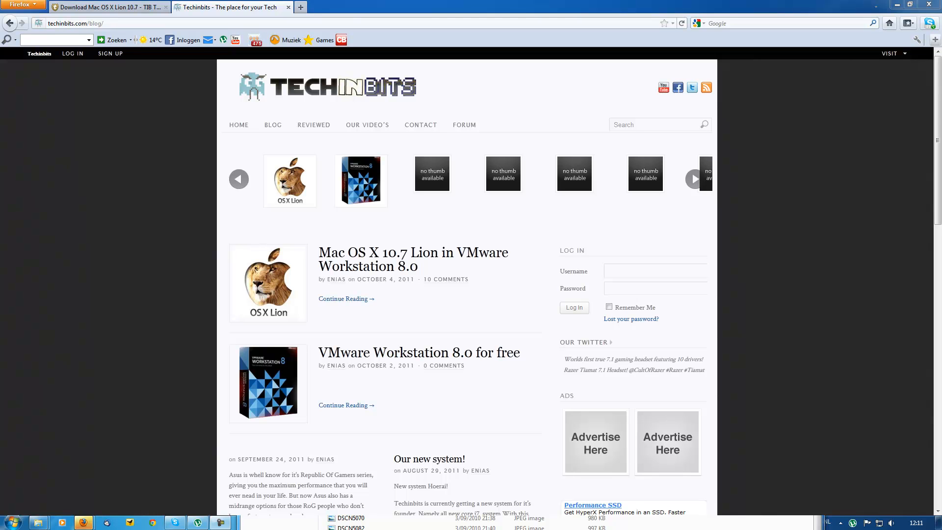
{"action": "mouse_move", "coordinate": [382, 272]}
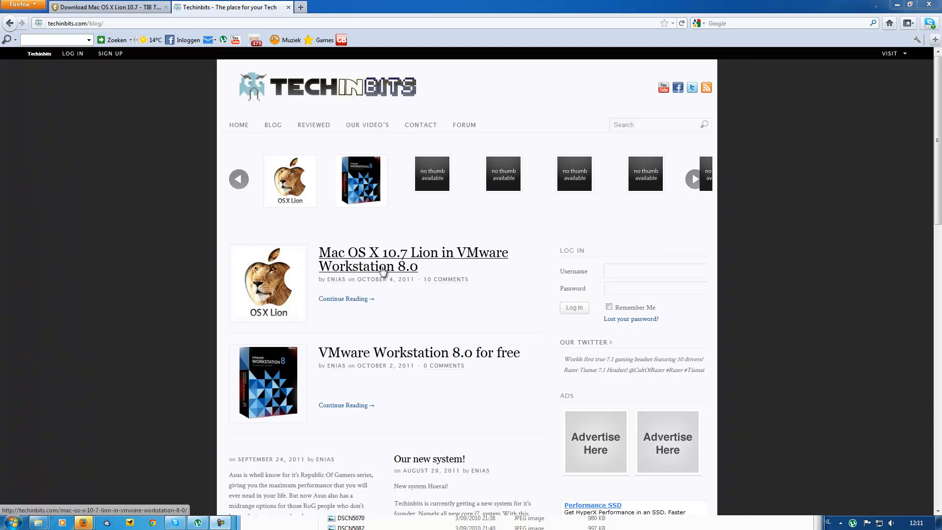
- Open the 'Mac OS X 10.7 Lion in VMware Workstation 8.0' post and scroll to its torrent download
{"action": "left_click", "coordinate": [412, 252]}
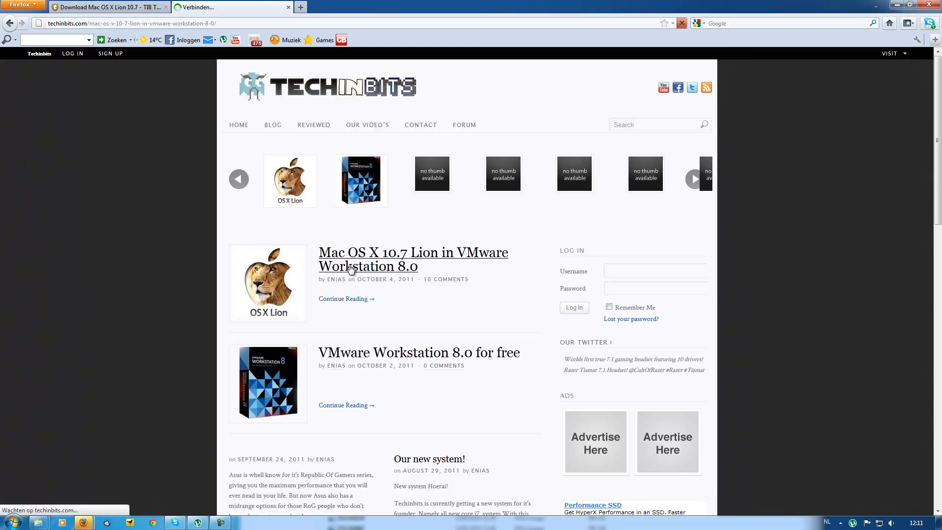
{"action": "left_click", "coordinate": [412, 259]}
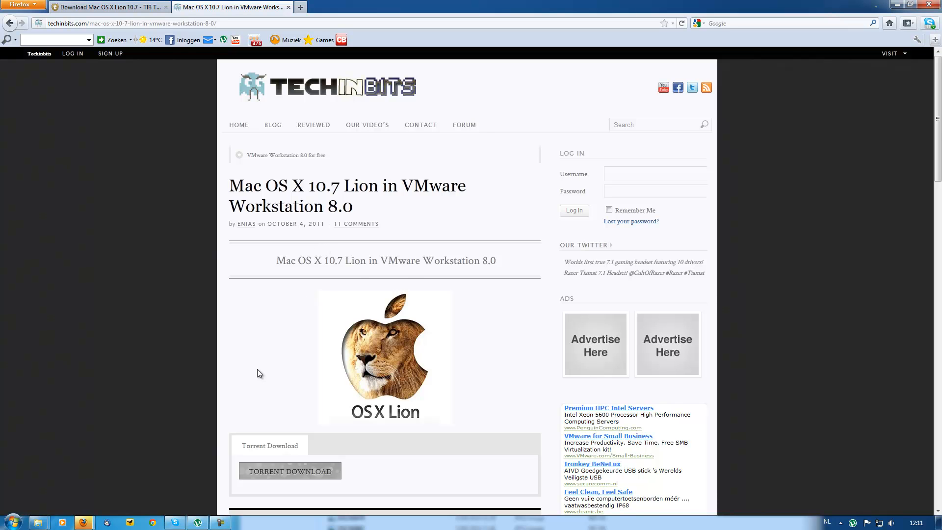
{"action": "scroll", "scroll_direction": "down", "scroll_amount": 3}
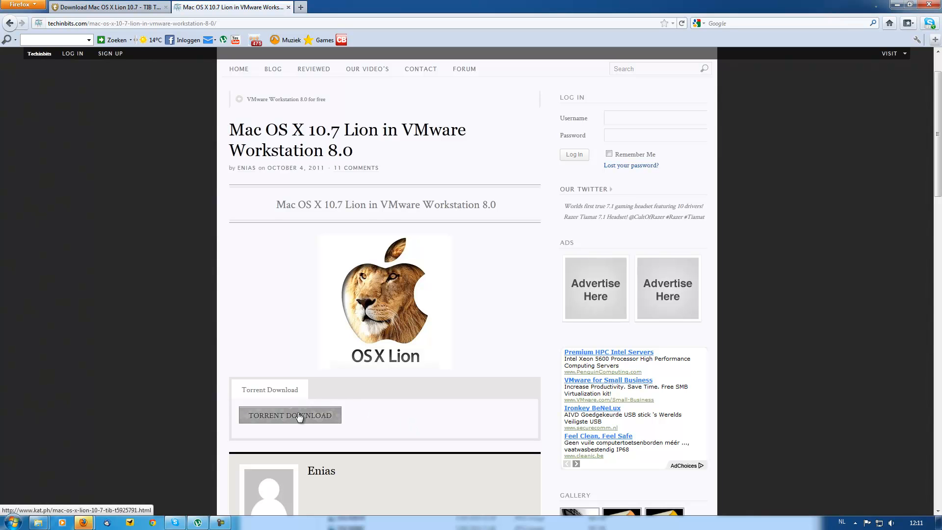
- Follow the post's torrent link and download the 'Mac OS X Lion 10.7 - TIB' torrent file
{"action": "left_click", "coordinate": [289, 415]}
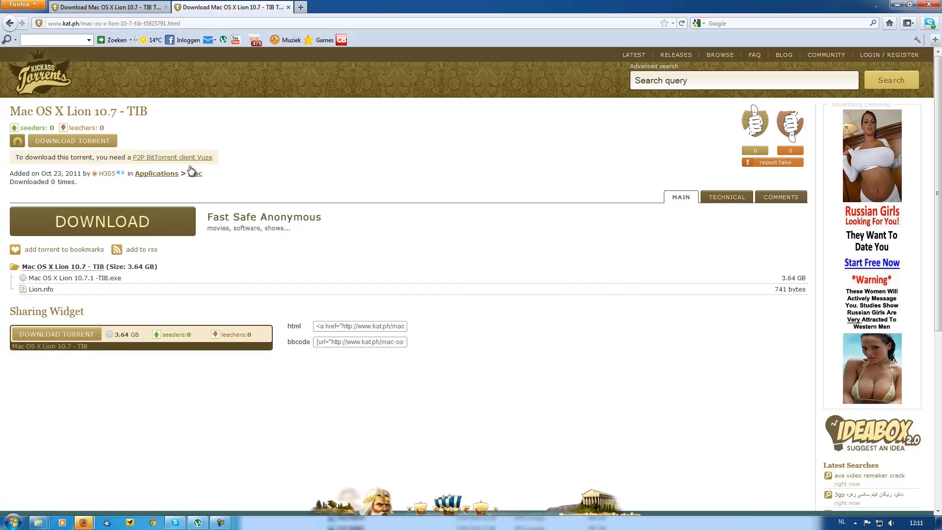
{"action": "mouse_move", "coordinate": [72, 141]}
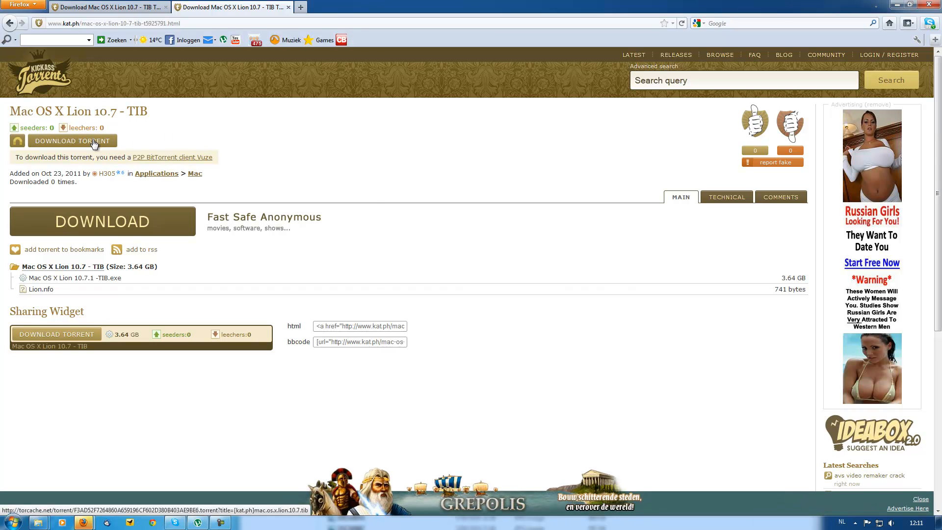
{"action": "left_click", "coordinate": [72, 140]}
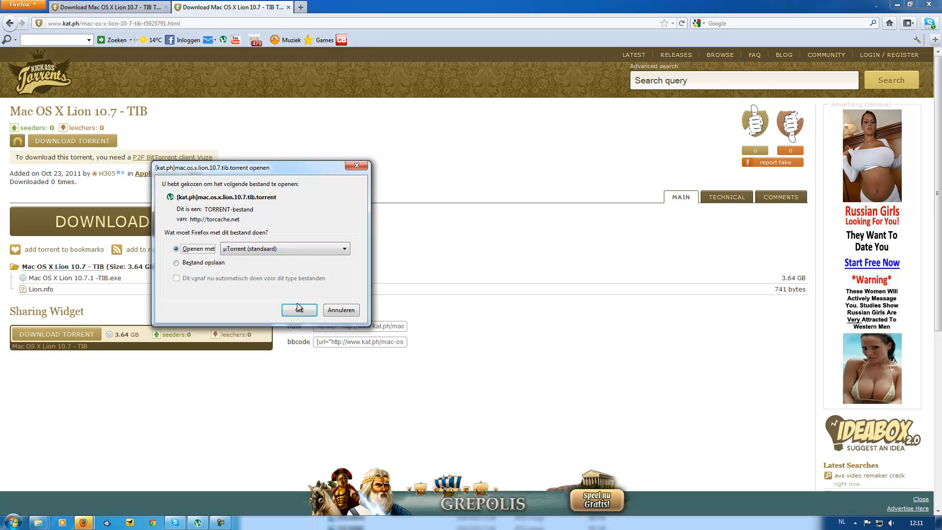
- Add the 'Mac OS X Lion 10.7 - TIB' torrent to µTorrent with 'Start torrent' unchecked
{"action": "left_click", "coordinate": [299, 310]}
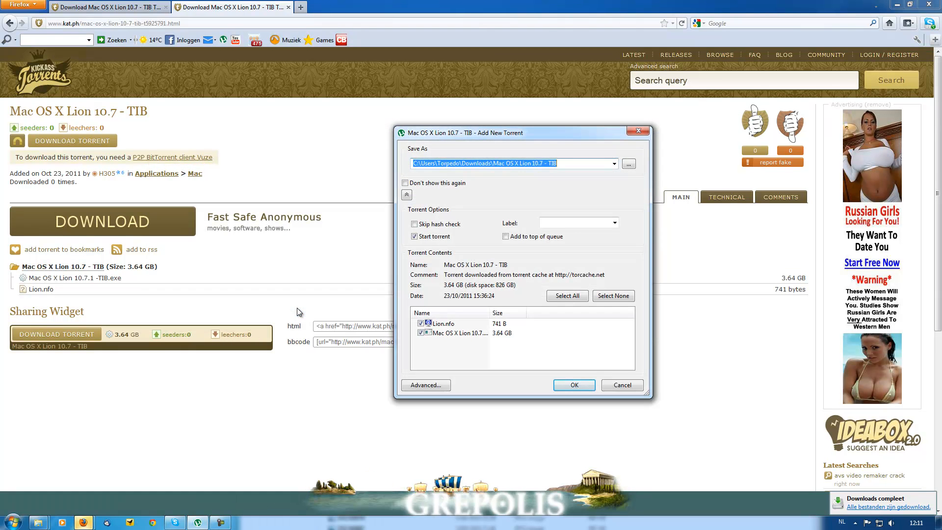
{"action": "left_click", "coordinate": [406, 195]}
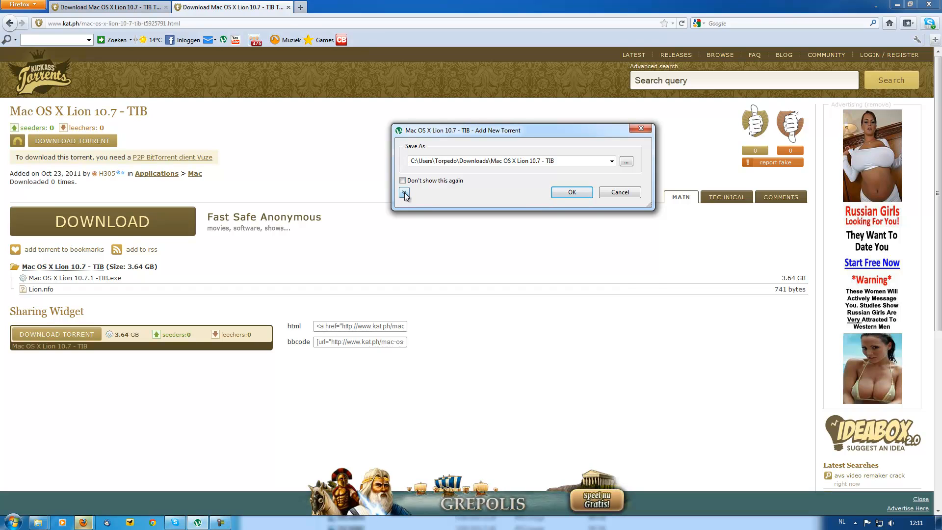
{"action": "left_click", "coordinate": [405, 194]}
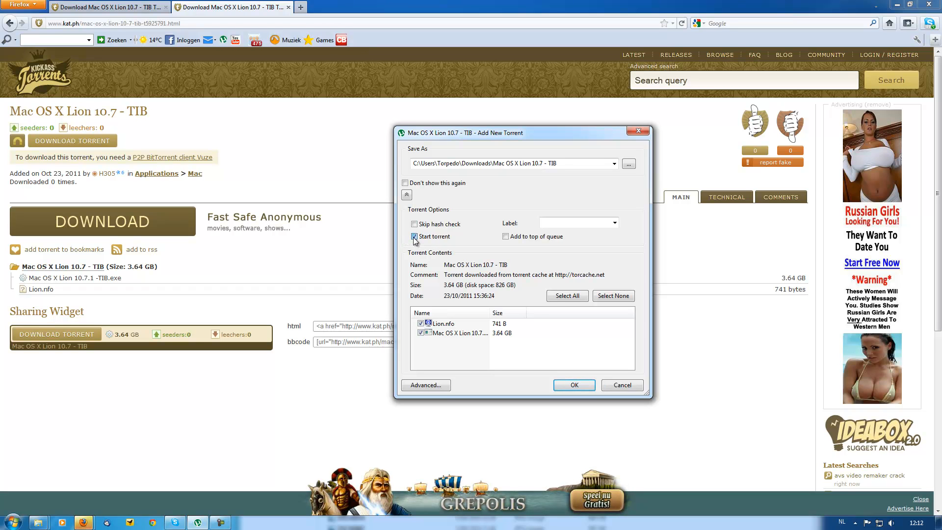
{"action": "left_click", "coordinate": [414, 235]}
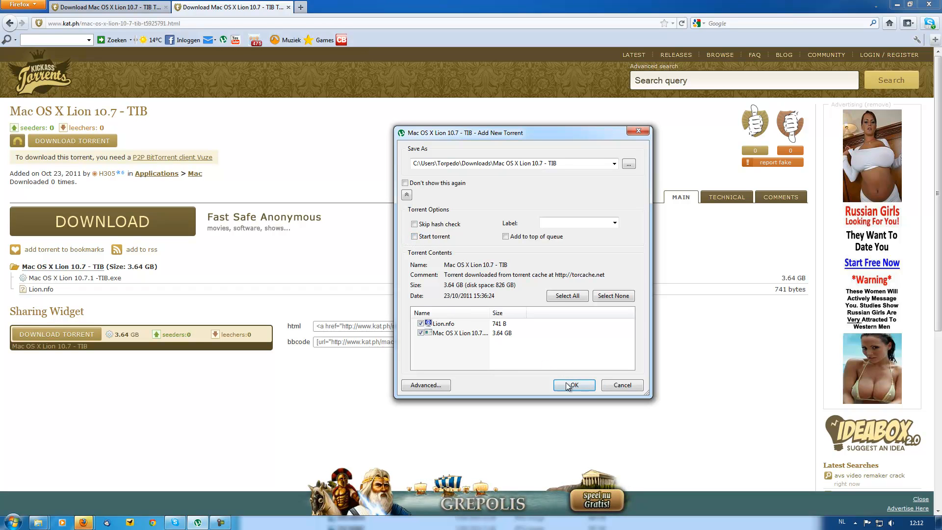
{"action": "left_click", "coordinate": [572, 385]}
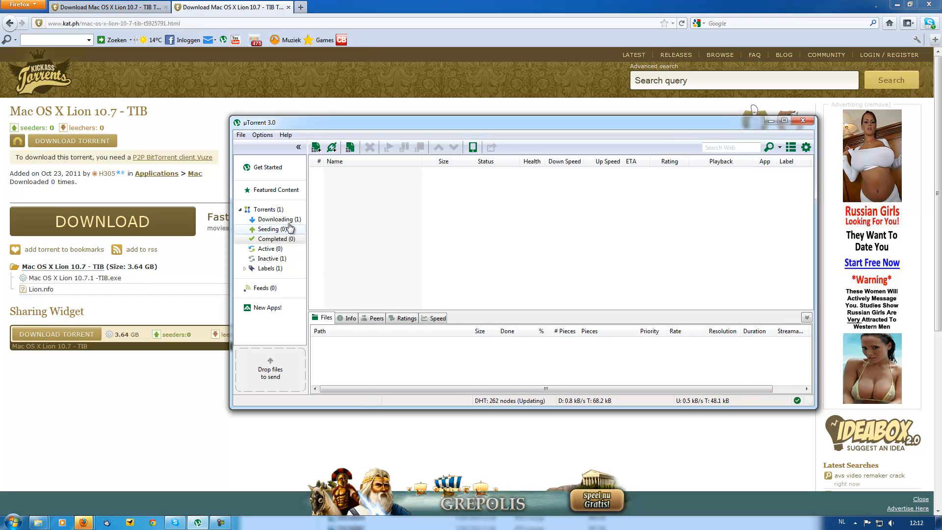
- List Downloading torrents and bring up the stopped Lion torrent's context menu
{"action": "left_click", "coordinate": [279, 219]}
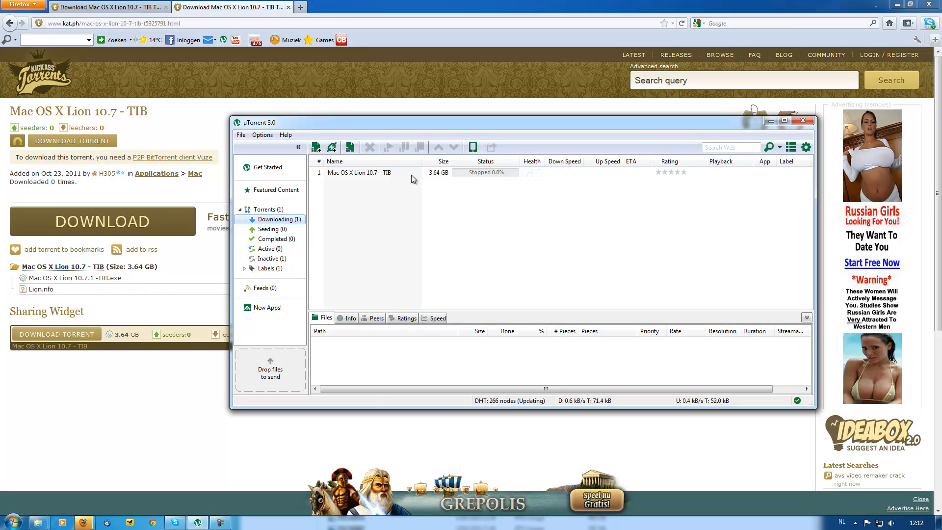
{"action": "right_click", "coordinate": [359, 172]}
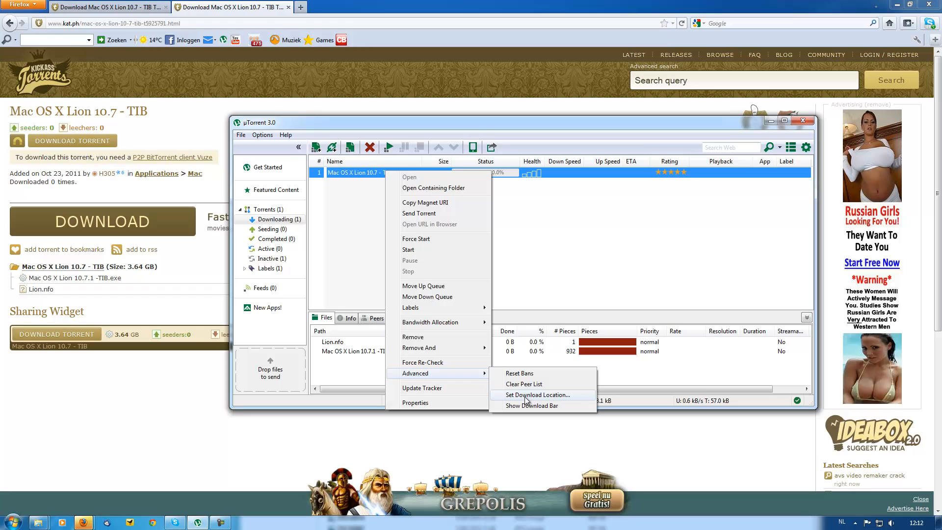
- Set the download location to Techinbits Download\Mac OS X Lion 10.7 - TIB
{"action": "left_click", "coordinate": [538, 394]}
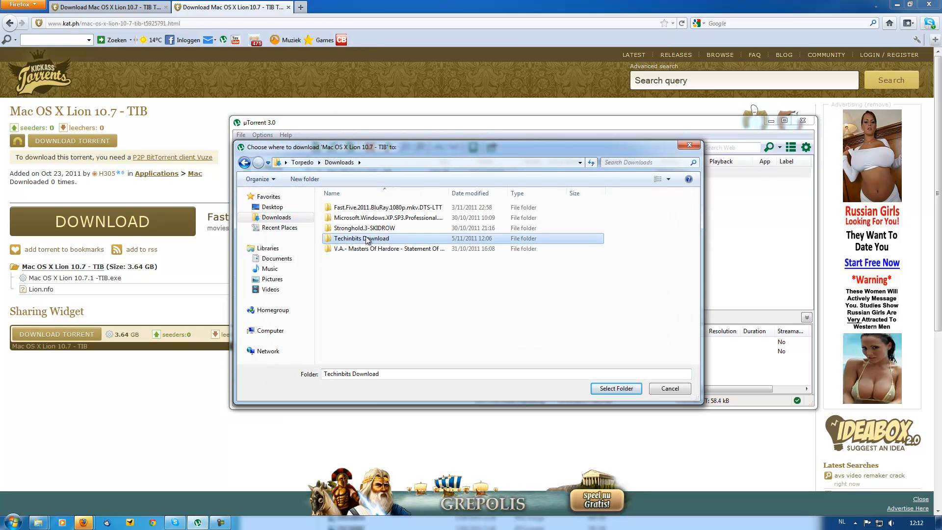
{"action": "double_click", "coordinate": [362, 238]}
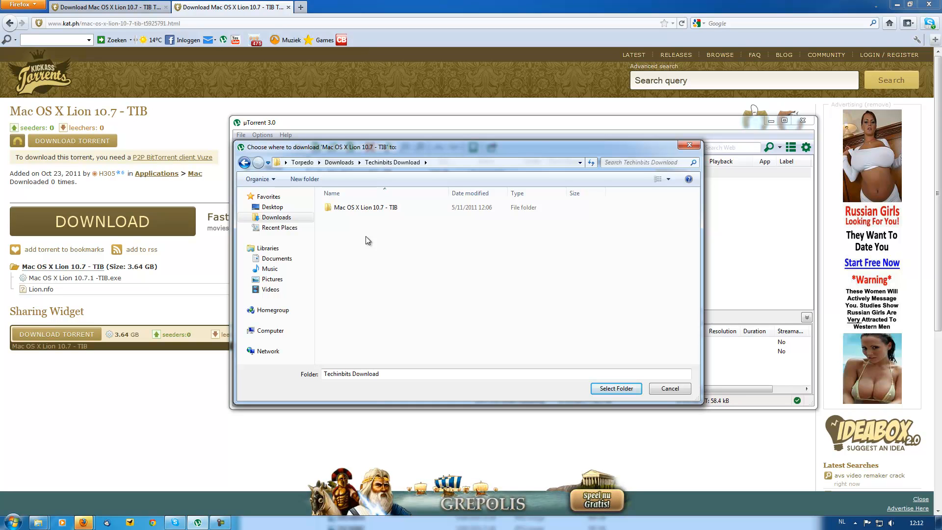
{"action": "left_click", "coordinate": [364, 207]}
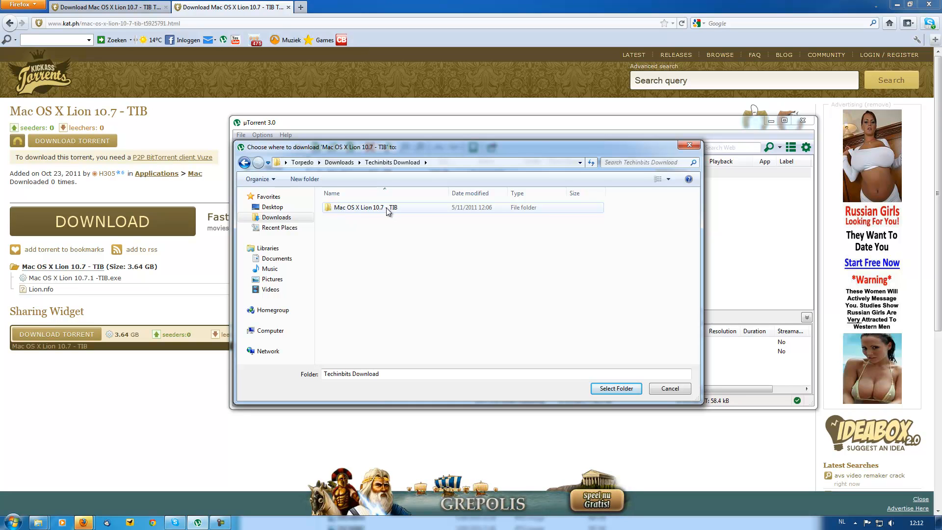
{"action": "left_click", "coordinate": [358, 207]}
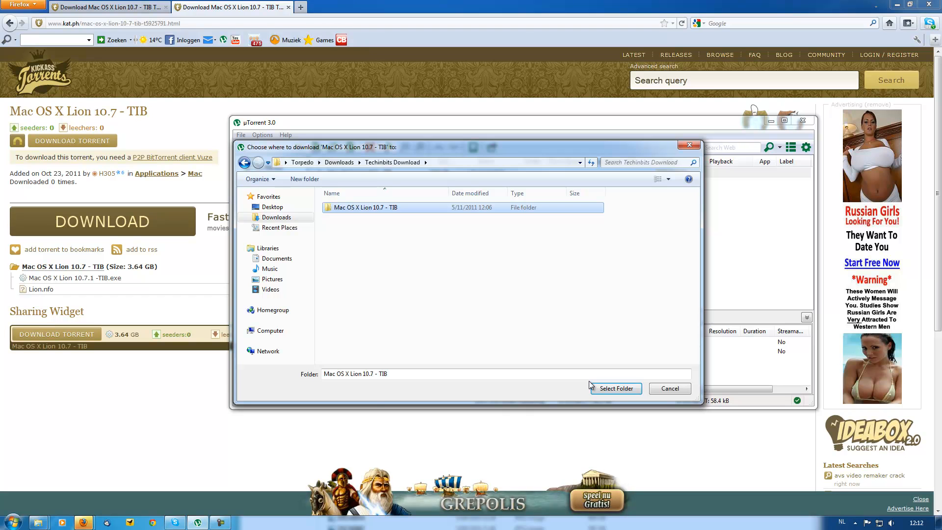
{"action": "left_click", "coordinate": [614, 387]}
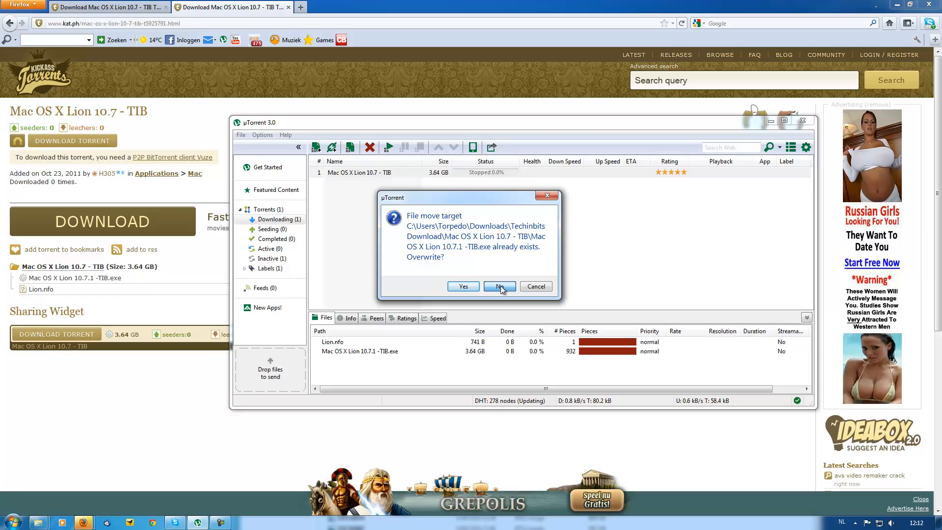
- Decline overwriting the existing Lion file and force re-check the torrent to 100%
{"action": "left_click", "coordinate": [499, 285]}
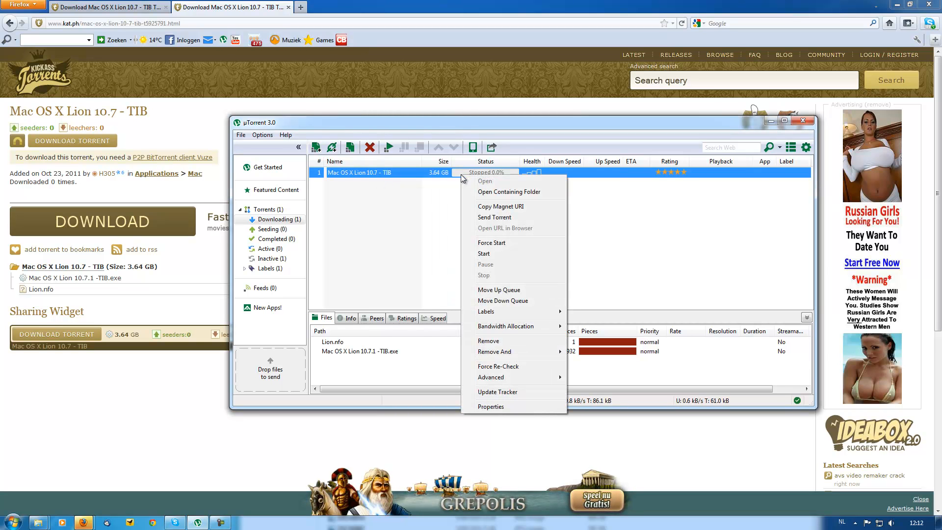
{"action": "mouse_move", "coordinate": [512, 370]}
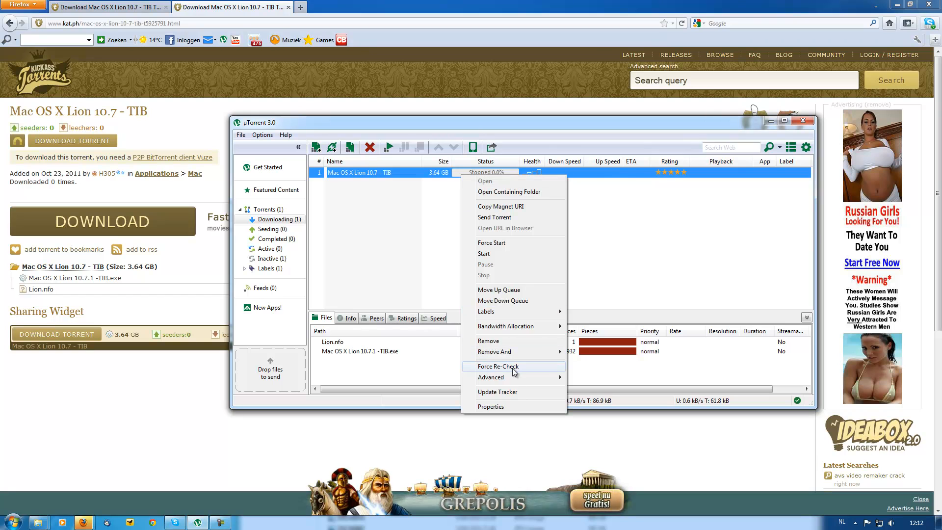
{"action": "left_click", "coordinate": [497, 366]}
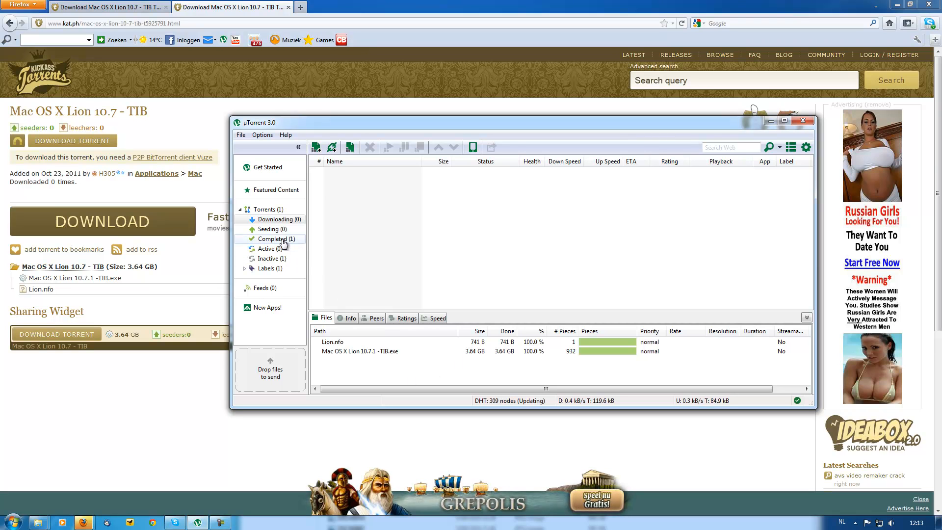
- From the Completed list, force-start the Mac OS X Lion 10.7 - TIB torrent
{"action": "left_click", "coordinate": [275, 239]}
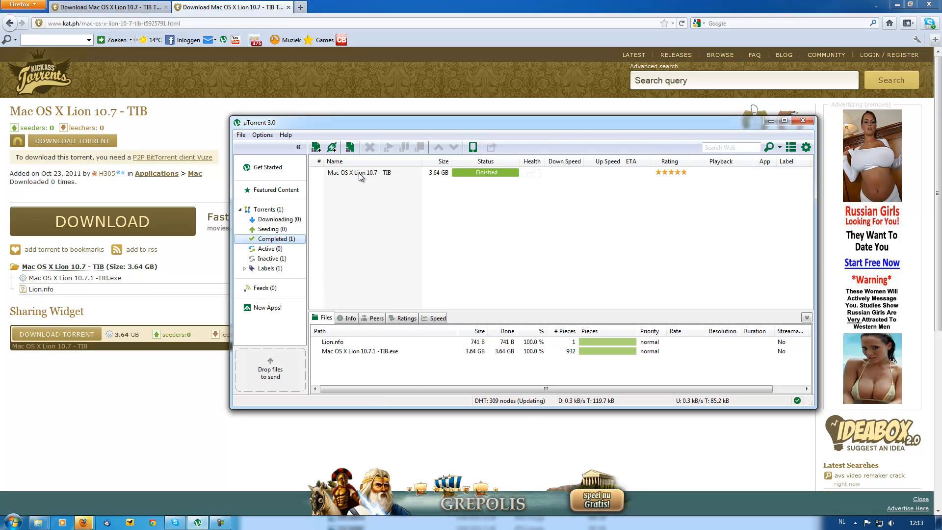
{"action": "right_click", "coordinate": [359, 172]}
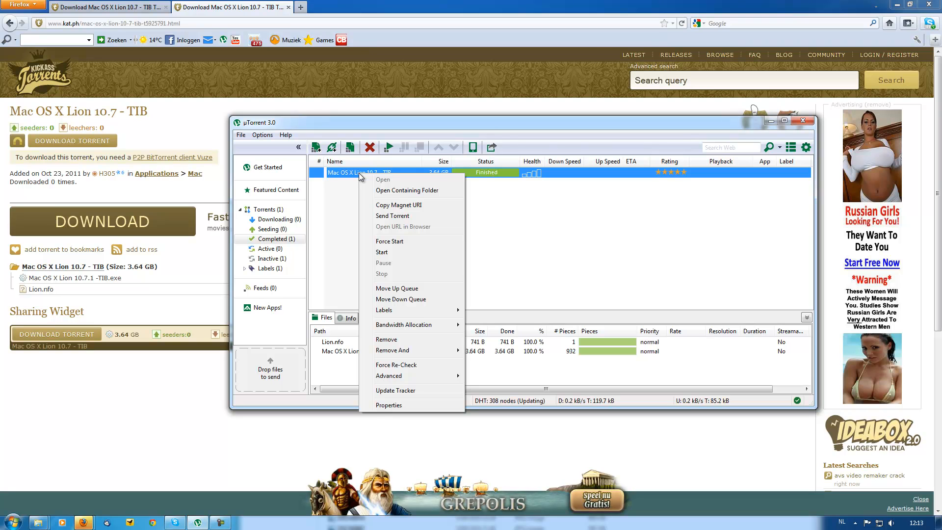
{"action": "left_click", "coordinate": [389, 240]}
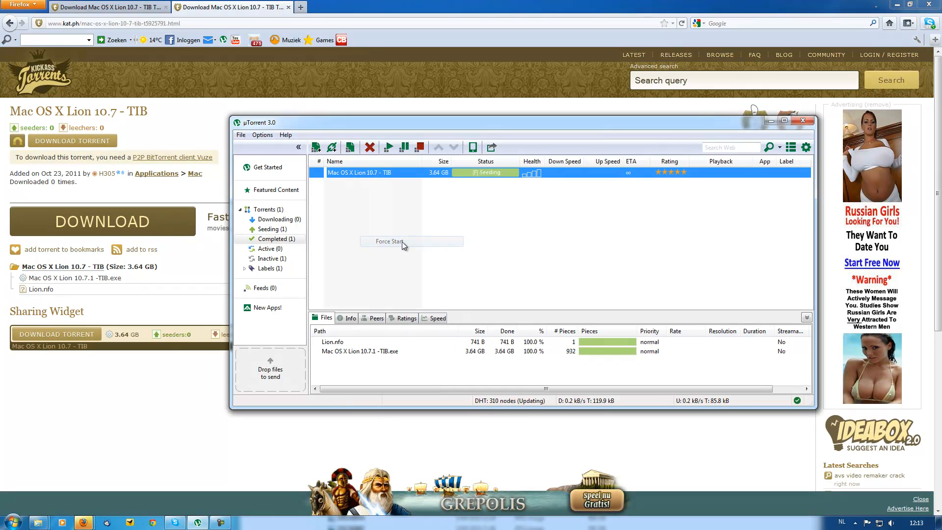